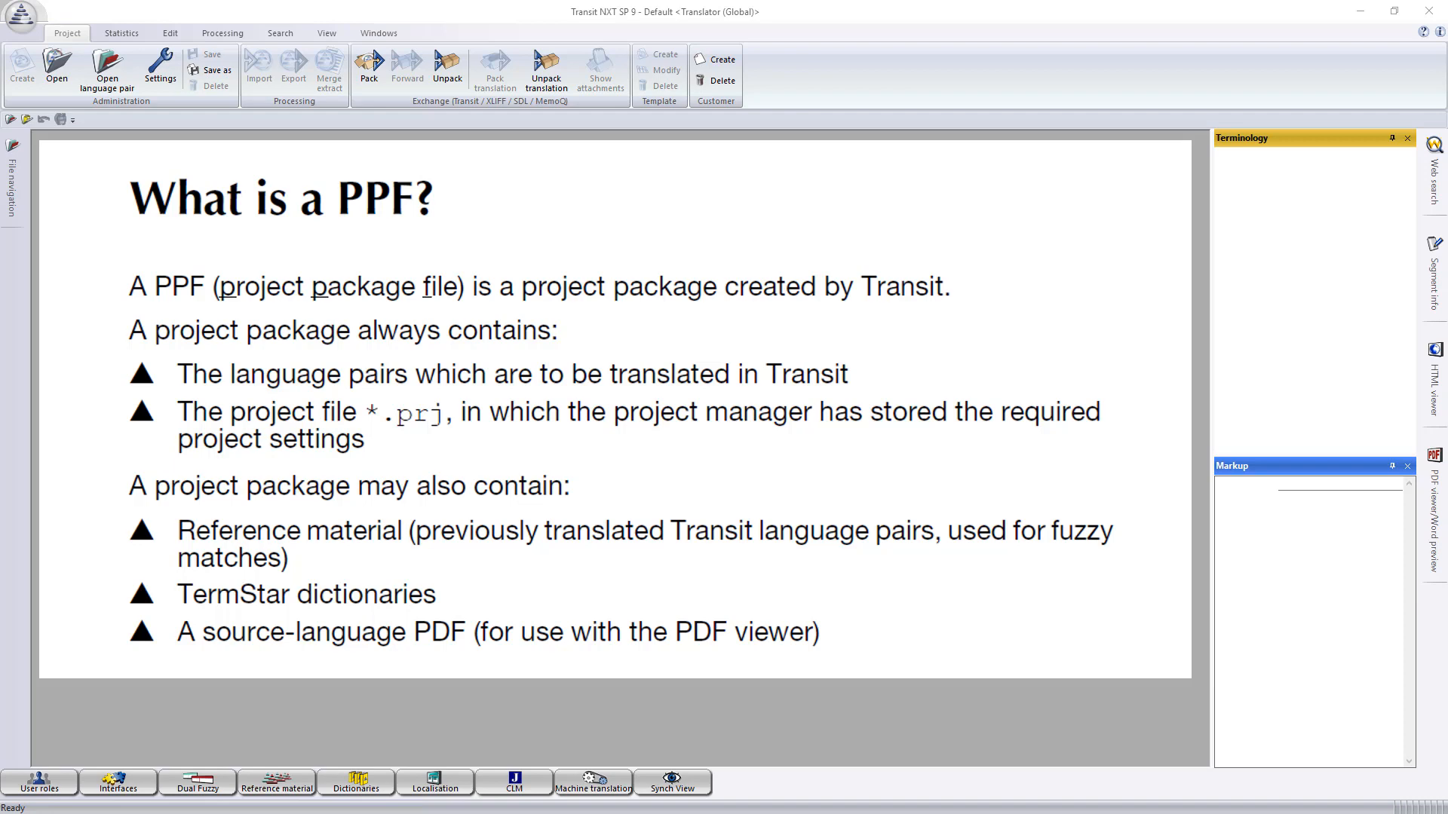
Begin unpacking received project data inside the Test_STAR_ACADEMYJob1 folder and list the package file types.
click(545, 70)
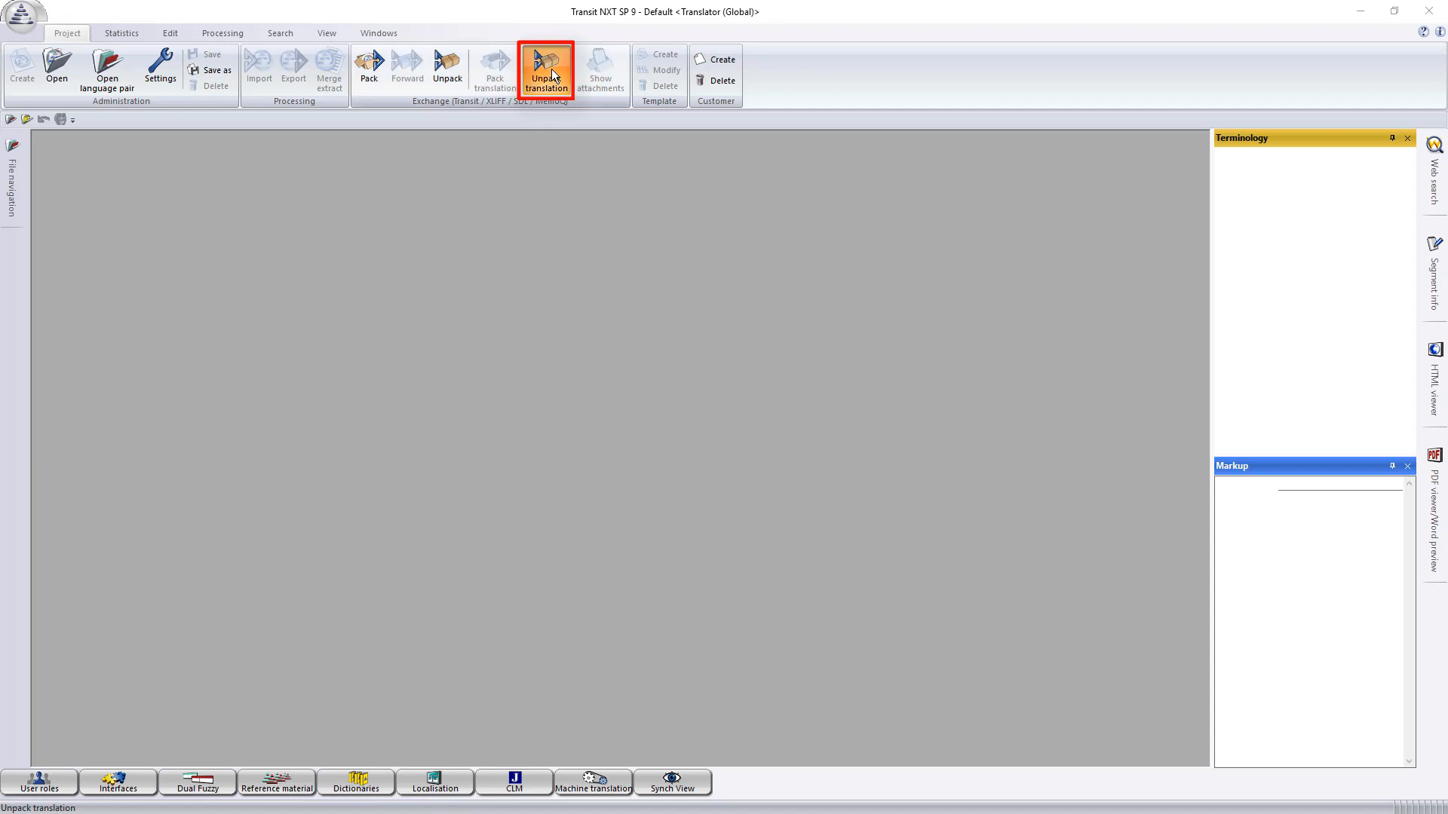
click(544, 71)
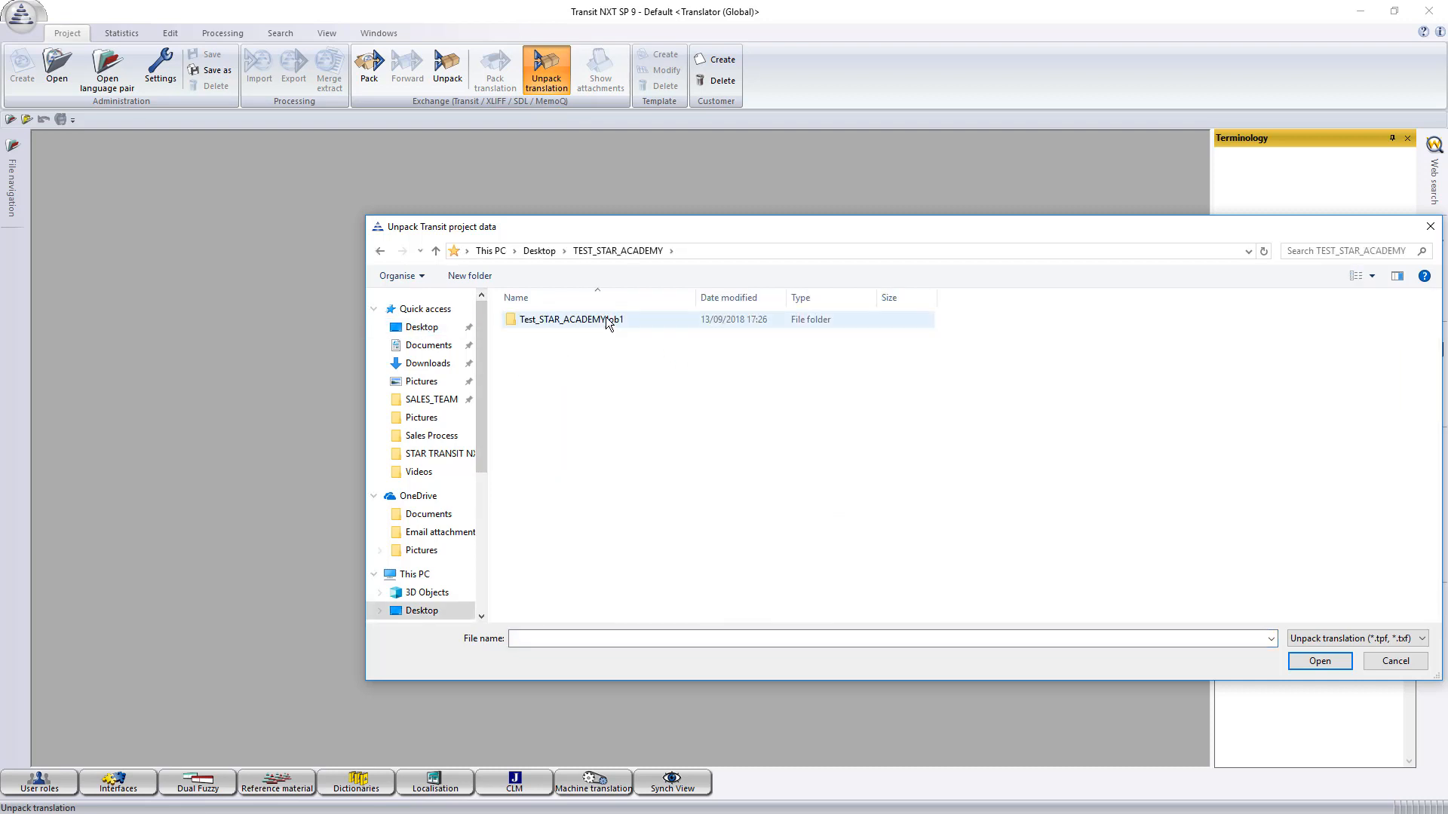
double_click(570, 320)
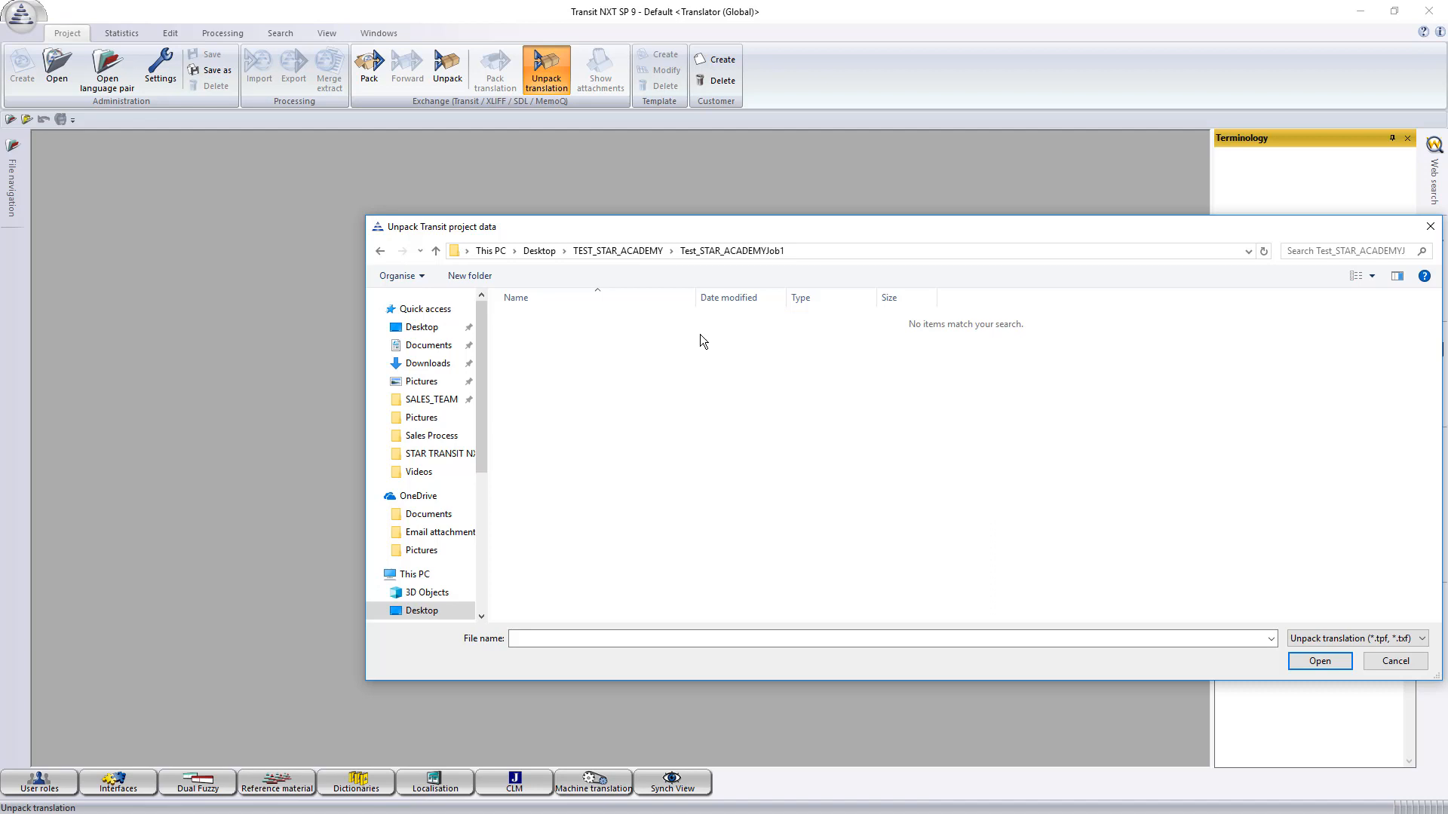
click(1422, 638)
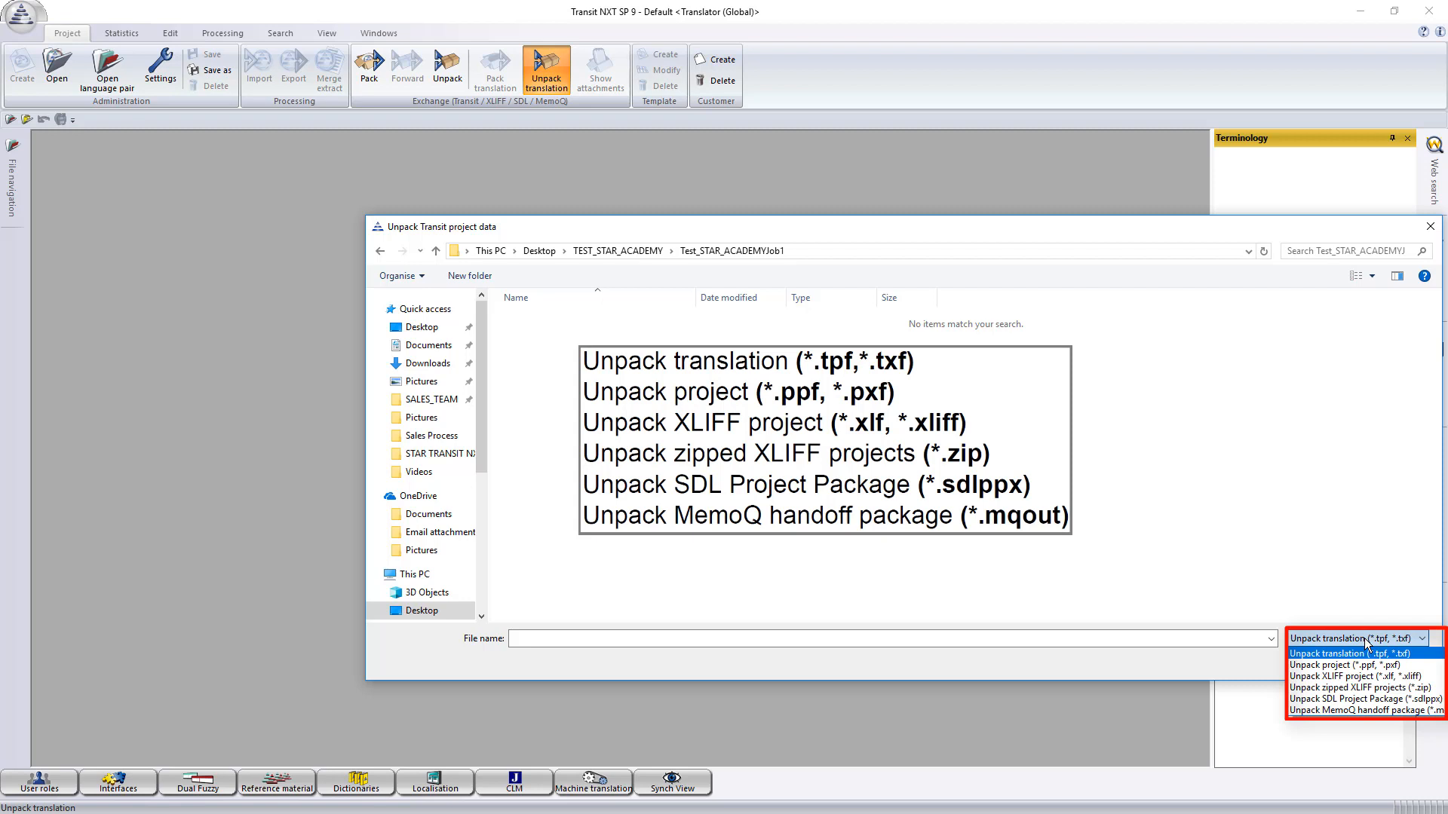
Filter for 'Unpack project (*.ppf, *.pxf)' and open Test_STAR_ACADEMYJob1_ITA.PPF.
click(1344, 665)
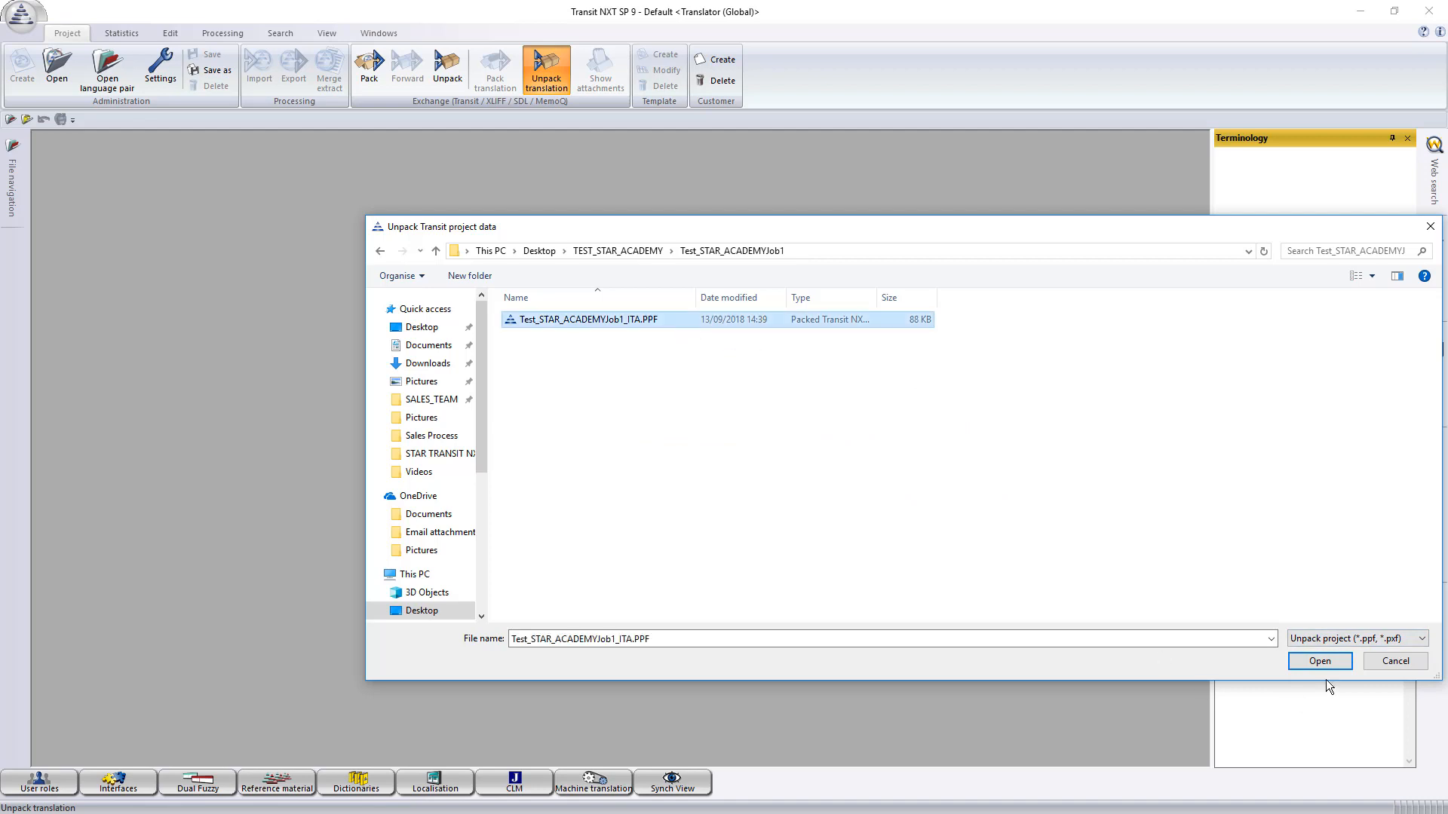
click(1318, 660)
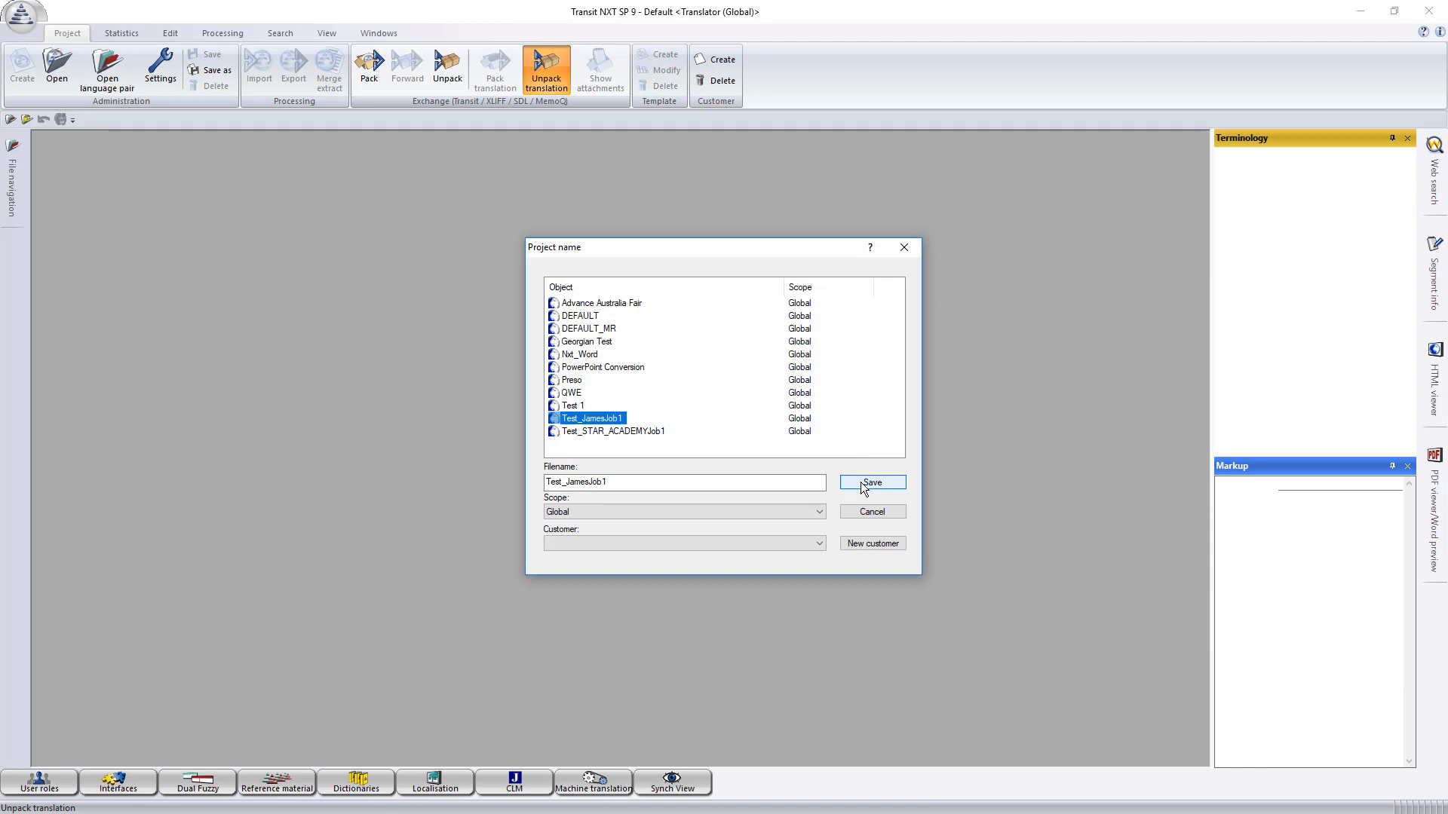
Save the project as Test_JamesJob1, confirming the overwrite of the existing project twice.
click(869, 483)
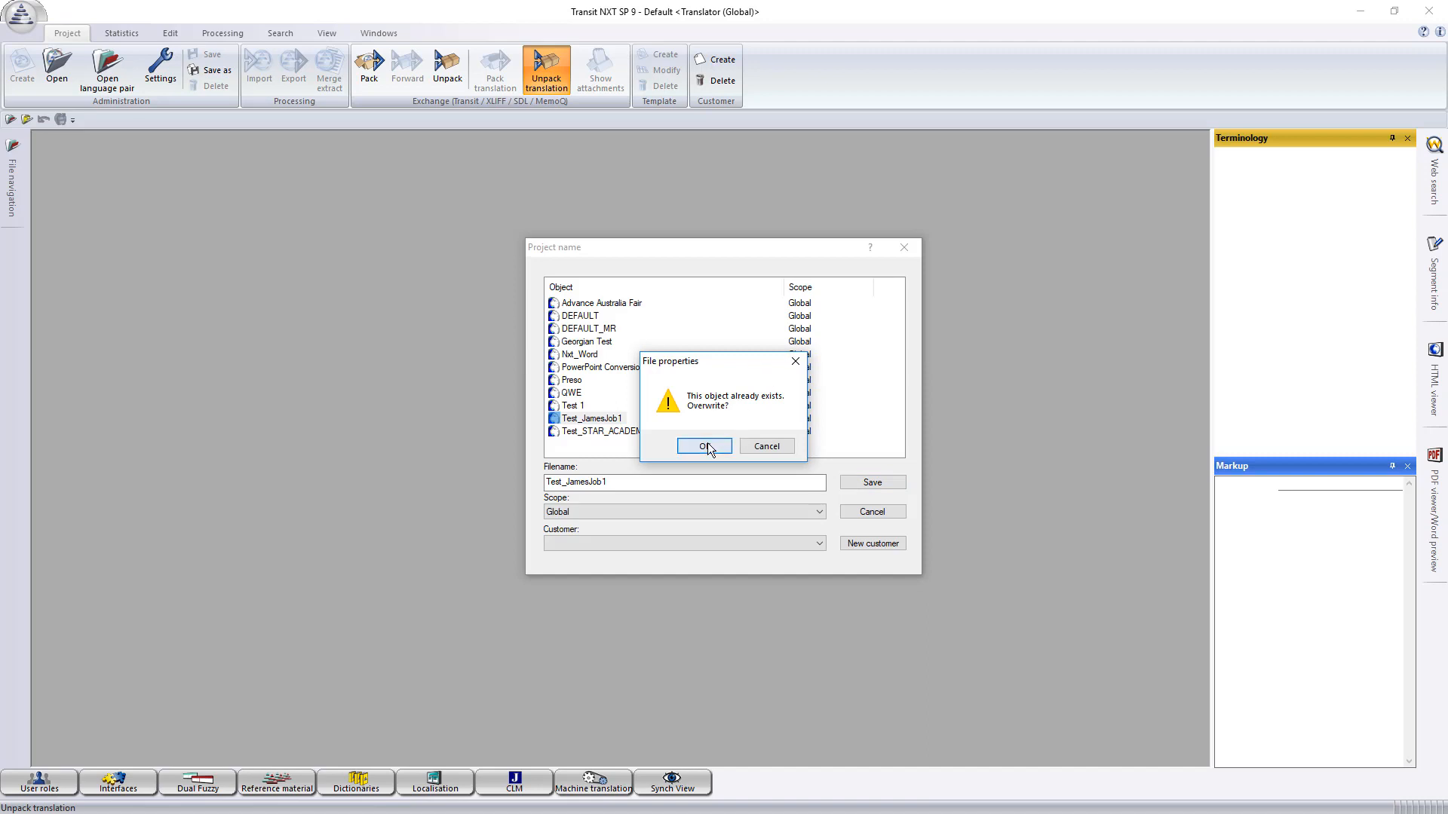
click(702, 446)
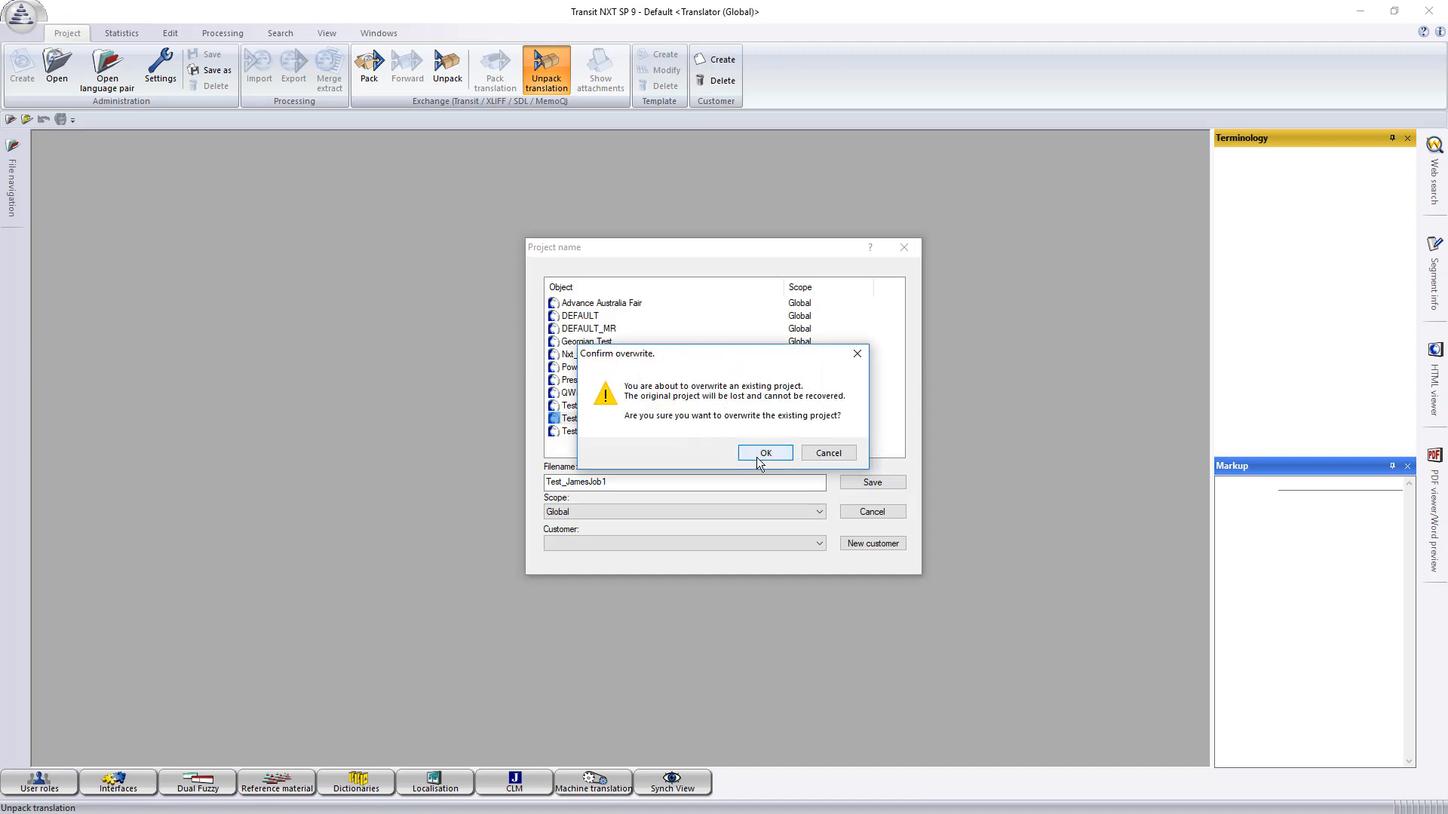
click(763, 453)
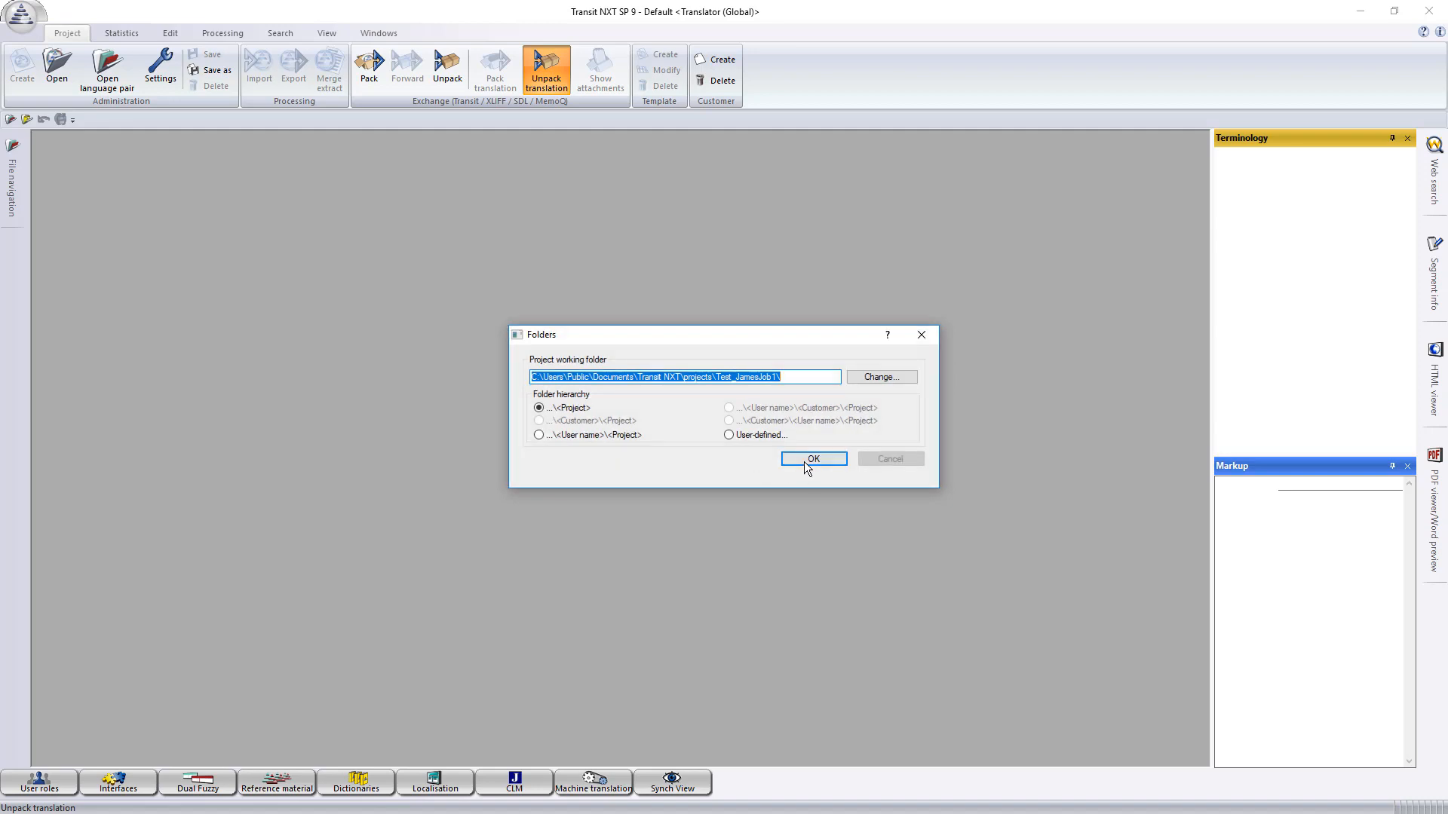
Accept the suggested working folder, acknowledge completion, and load the English–Italian pair test.ITA in the editor.
click(811, 458)
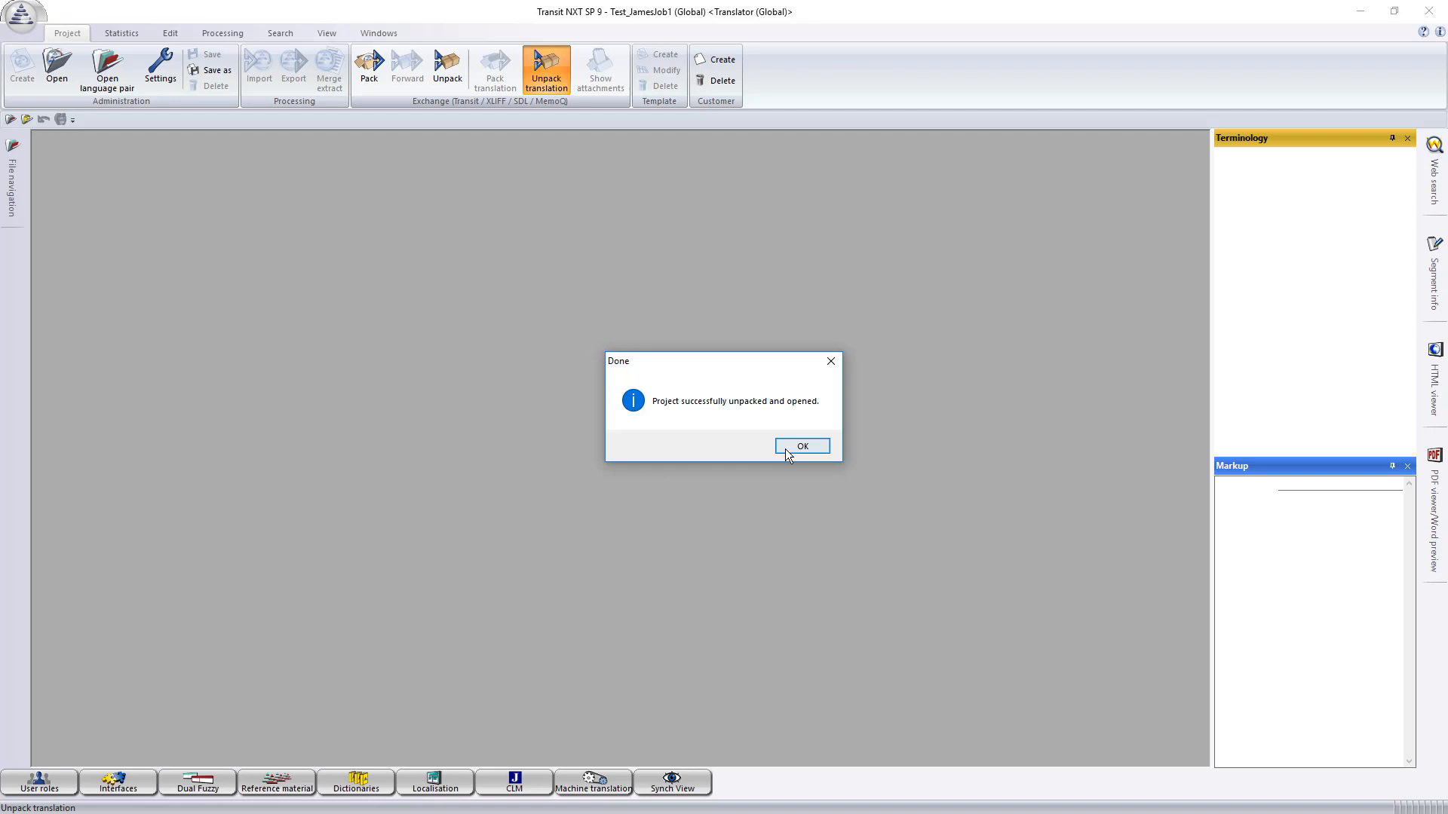
click(799, 446)
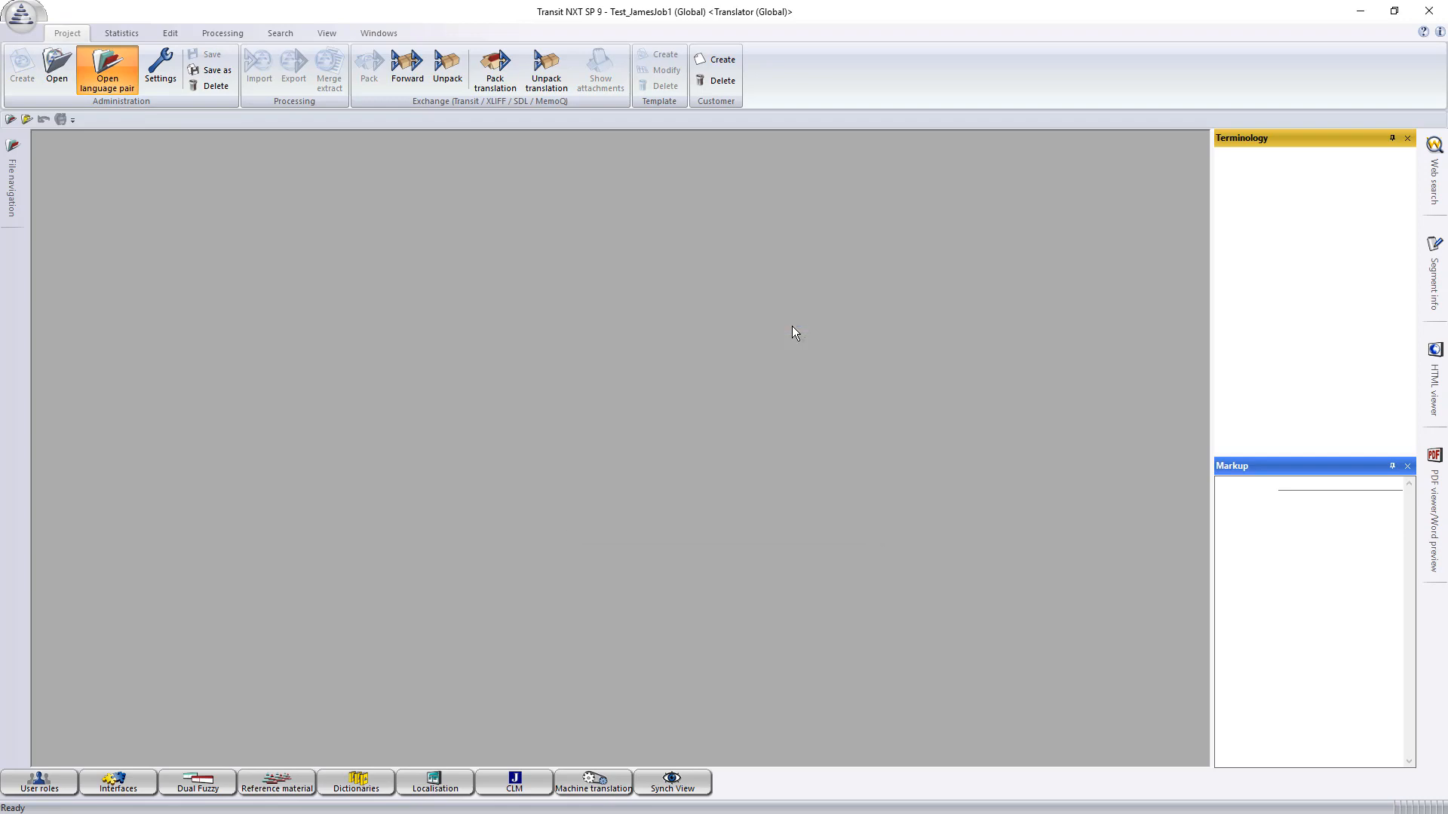
click(105, 72)
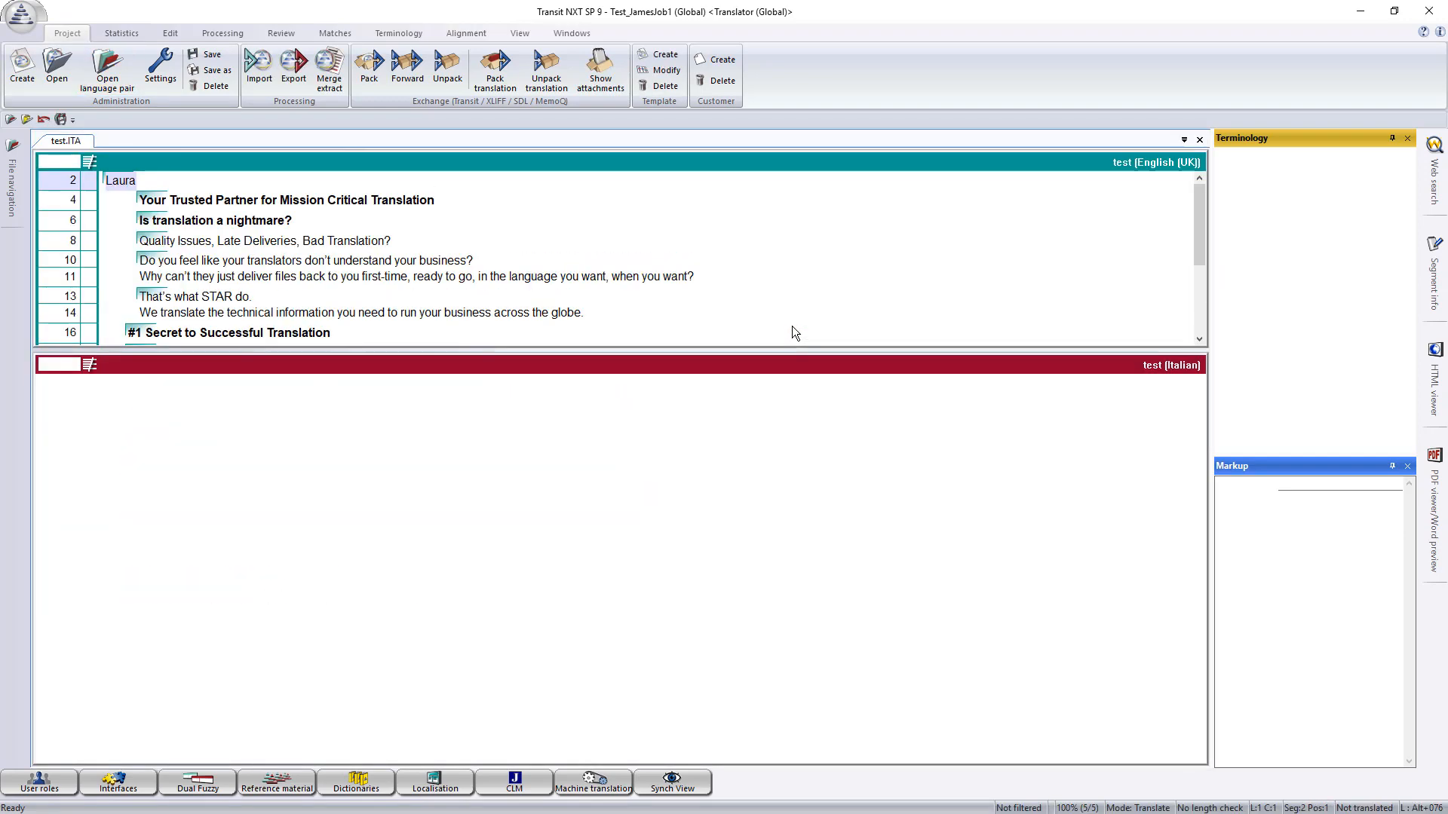